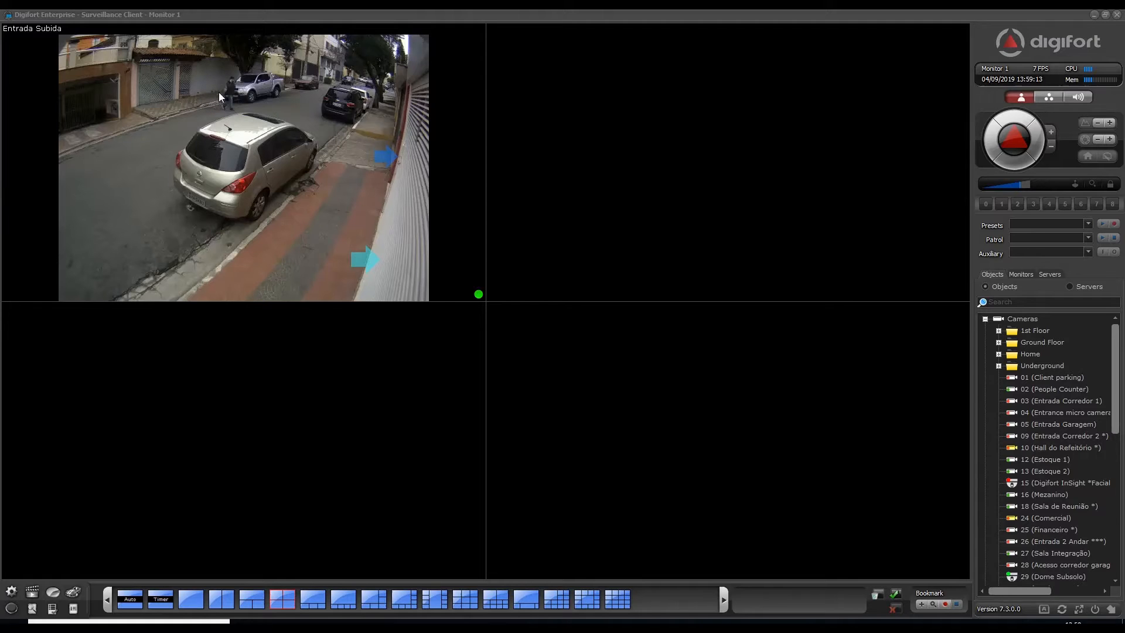
mouse_move(334, 165)
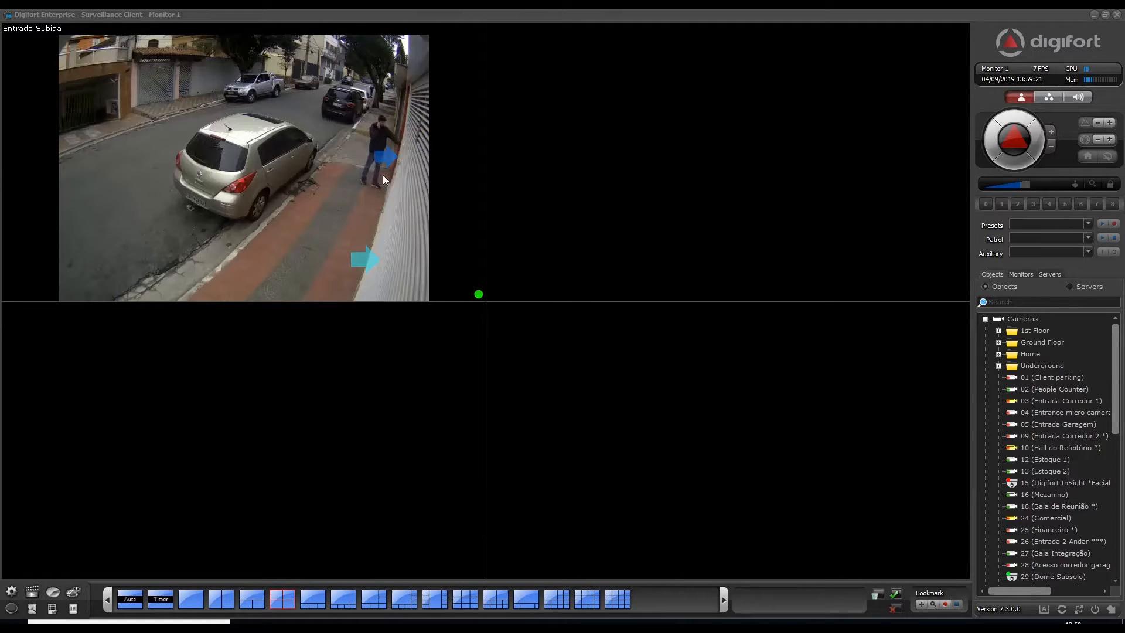
- Jump from Entrada Subida to the linked Entrada Corredor 2 camera via its object-link arrow
click(1062, 401)
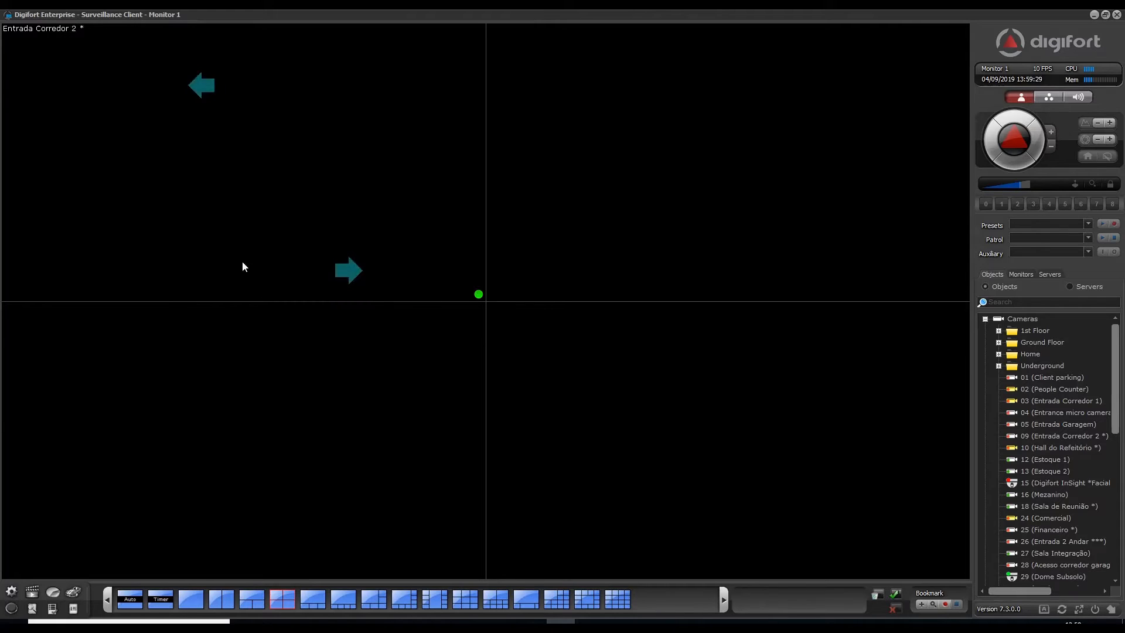
mouse_move(351, 189)
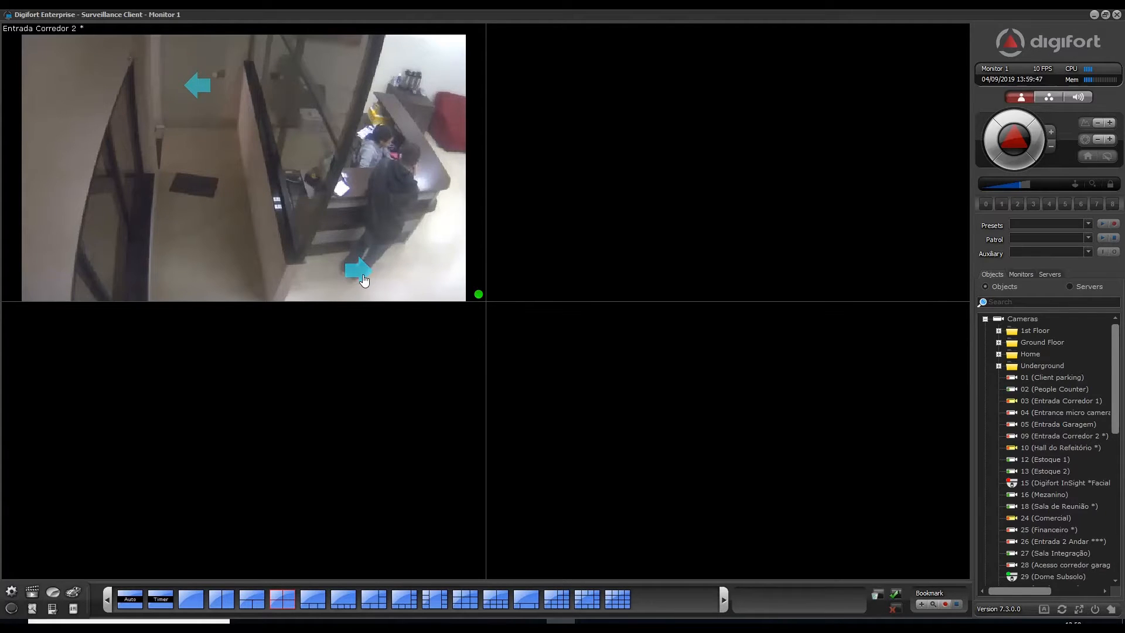
mouse_move(362, 279)
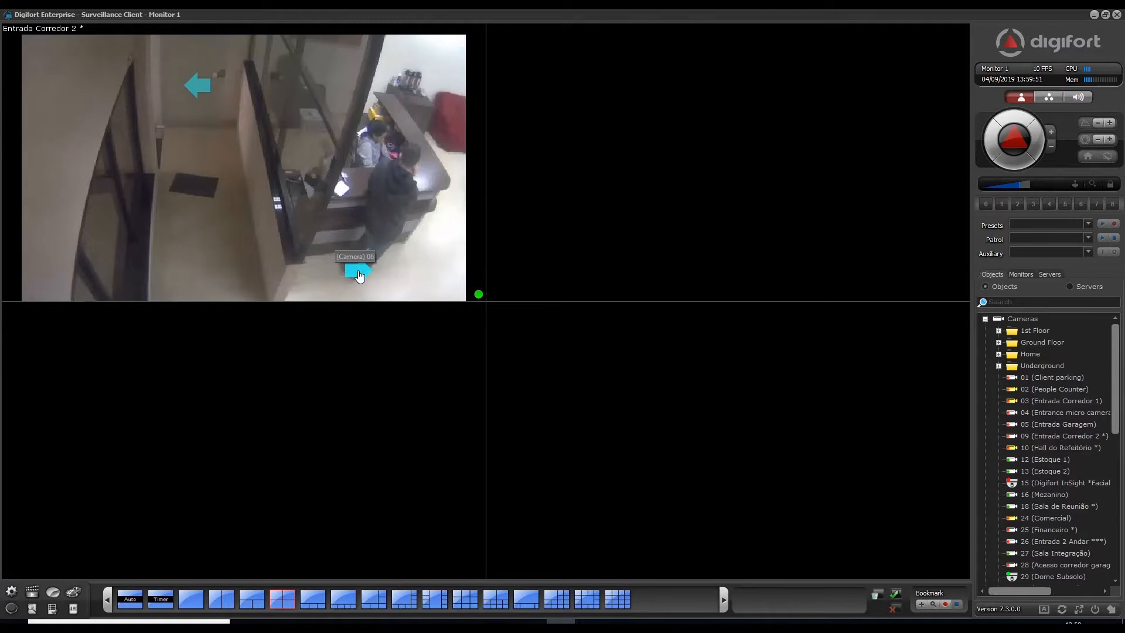
- Follow the Camera 06 link so Recepção and Entrada 2 Andar join the four-view layout
click(359, 274)
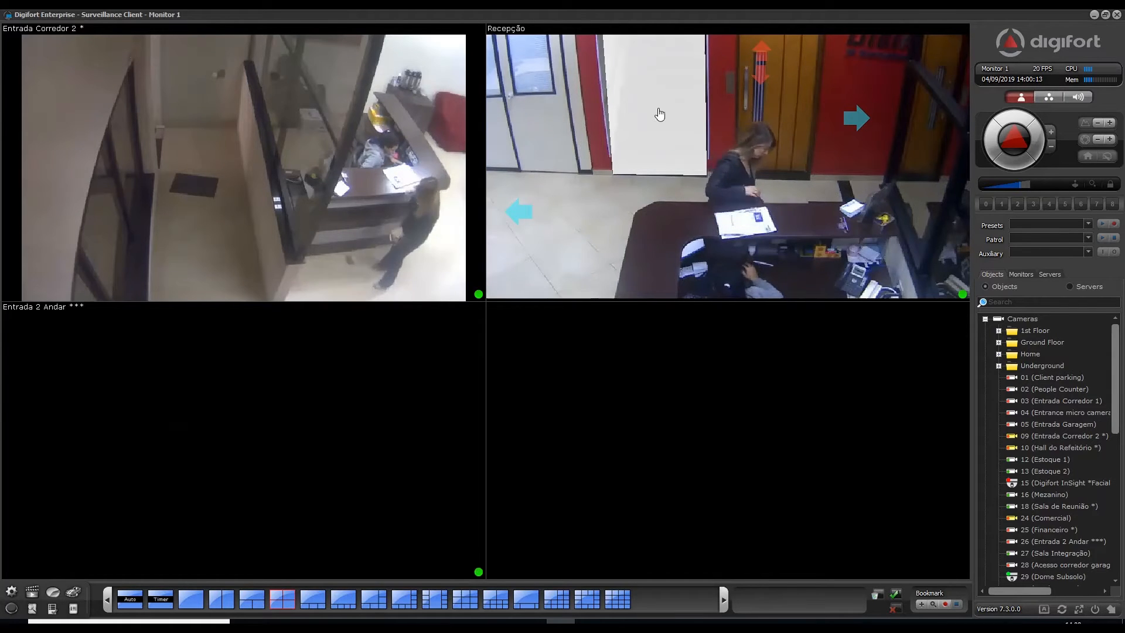
mouse_move(646, 314)
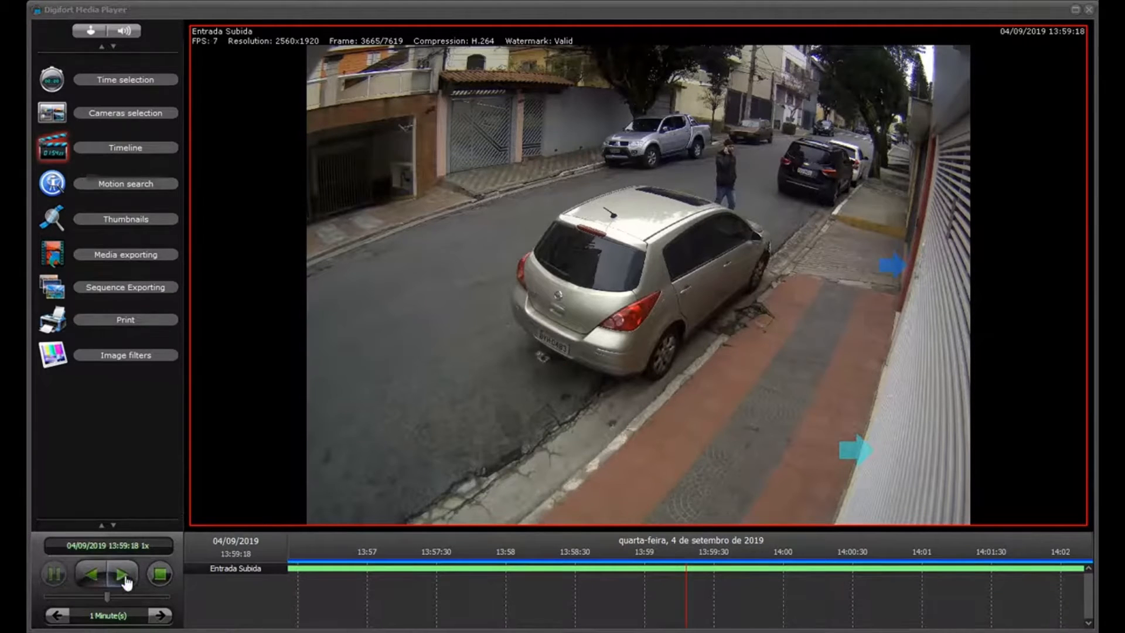
- Play the Entrada Subida recording of 4 September 2019 from about 13:59
click(121, 573)
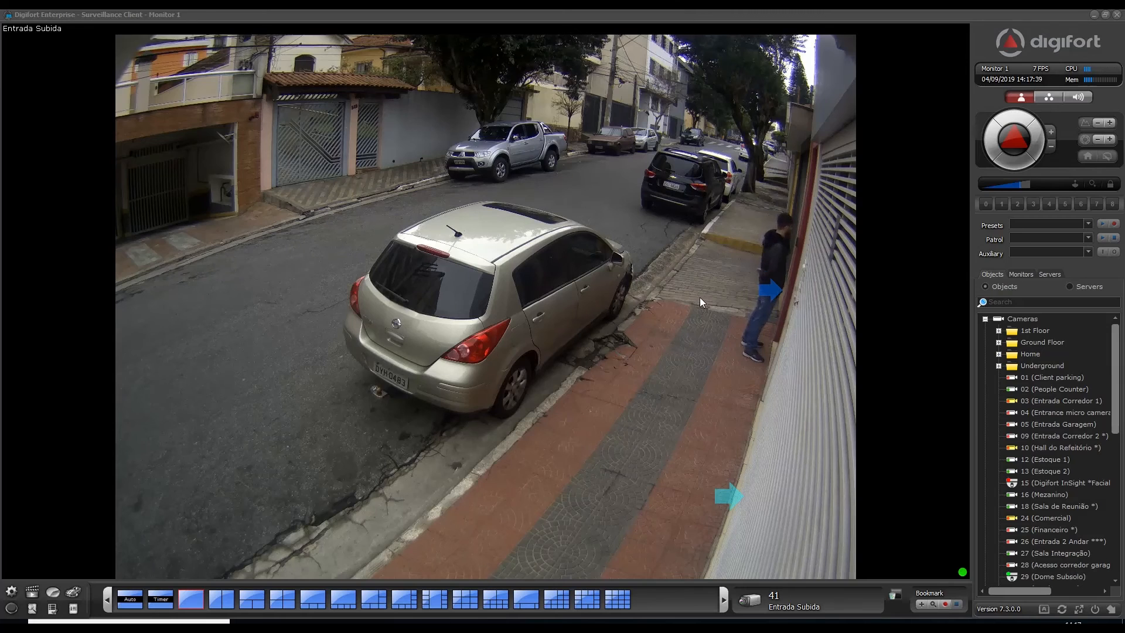
mouse_move(768, 289)
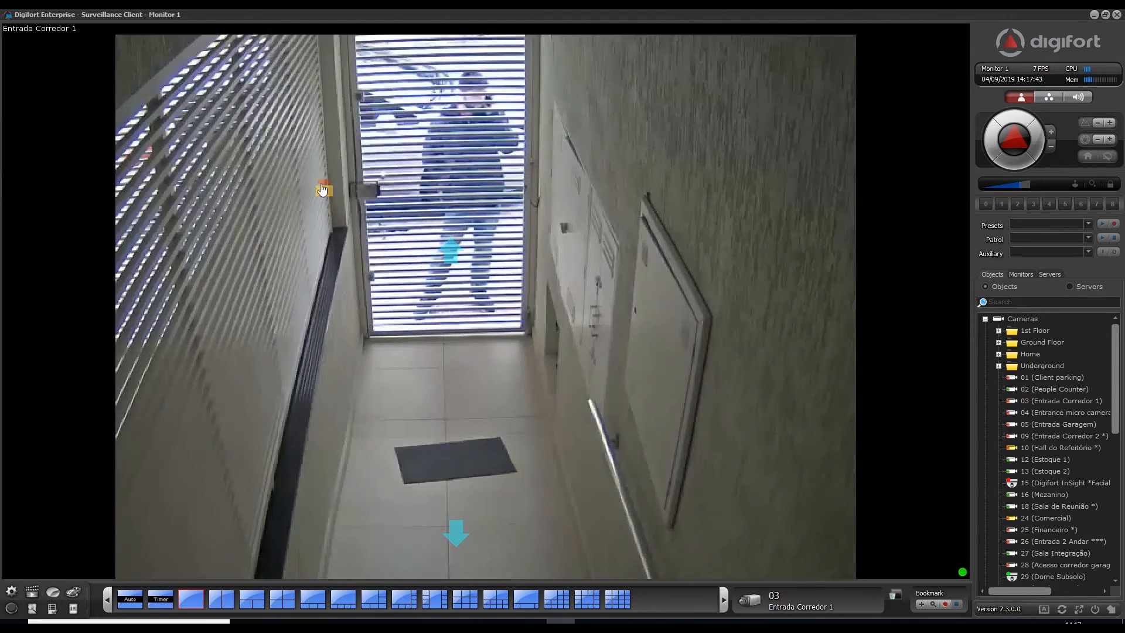
mouse_move(324, 195)
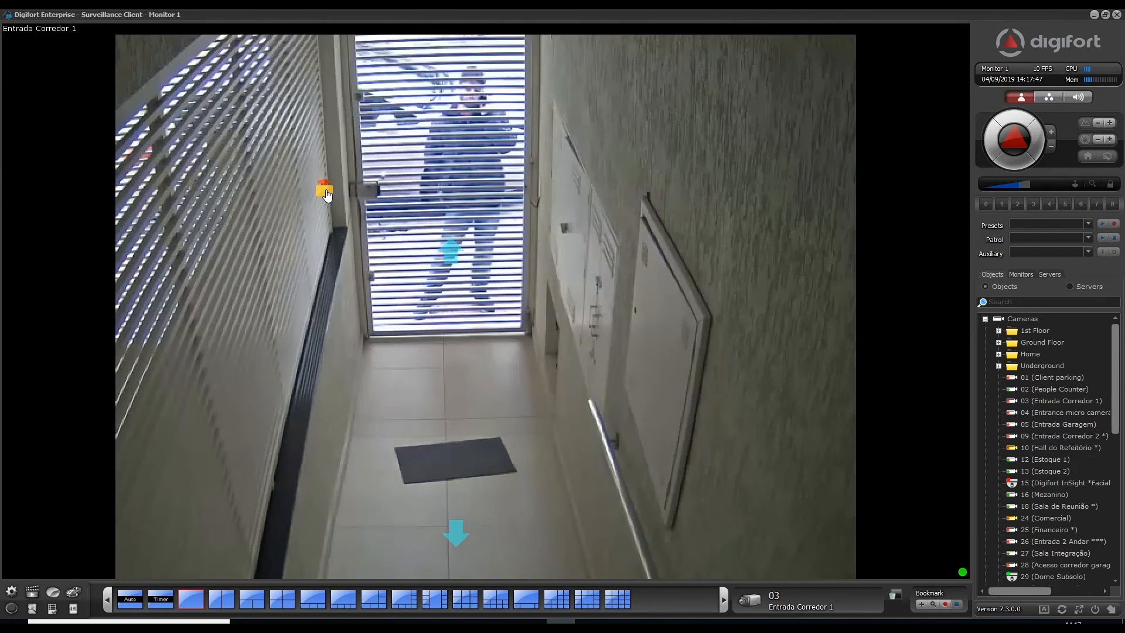
- Execute the Portao Social gate-opening link action on Entrada Corredor 1 and confirm with Sim
click(325, 189)
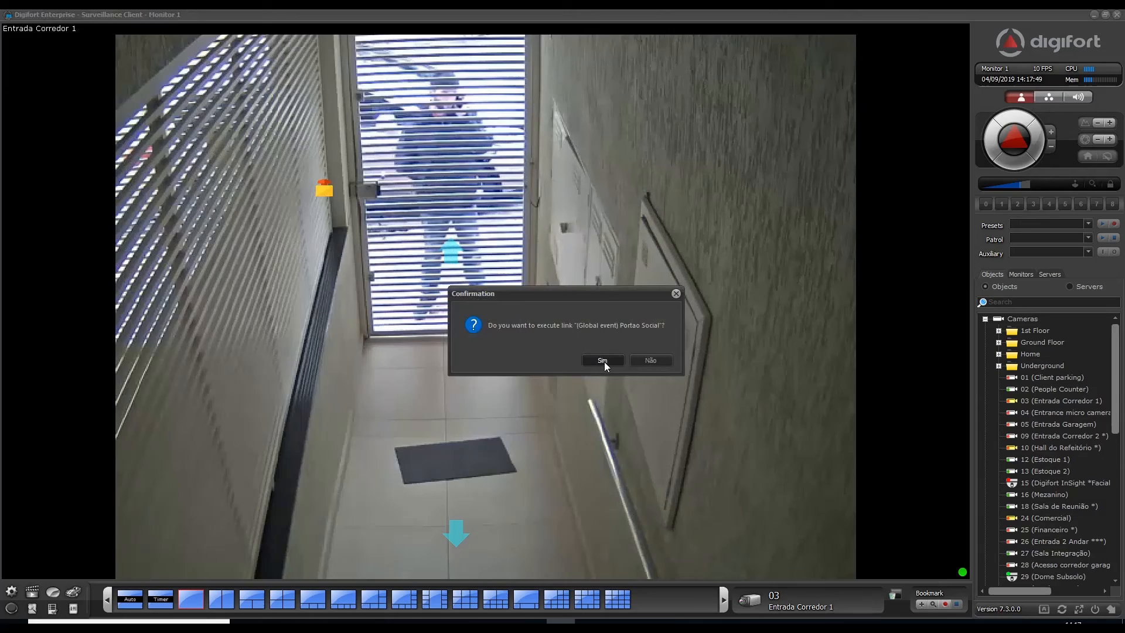
click(601, 360)
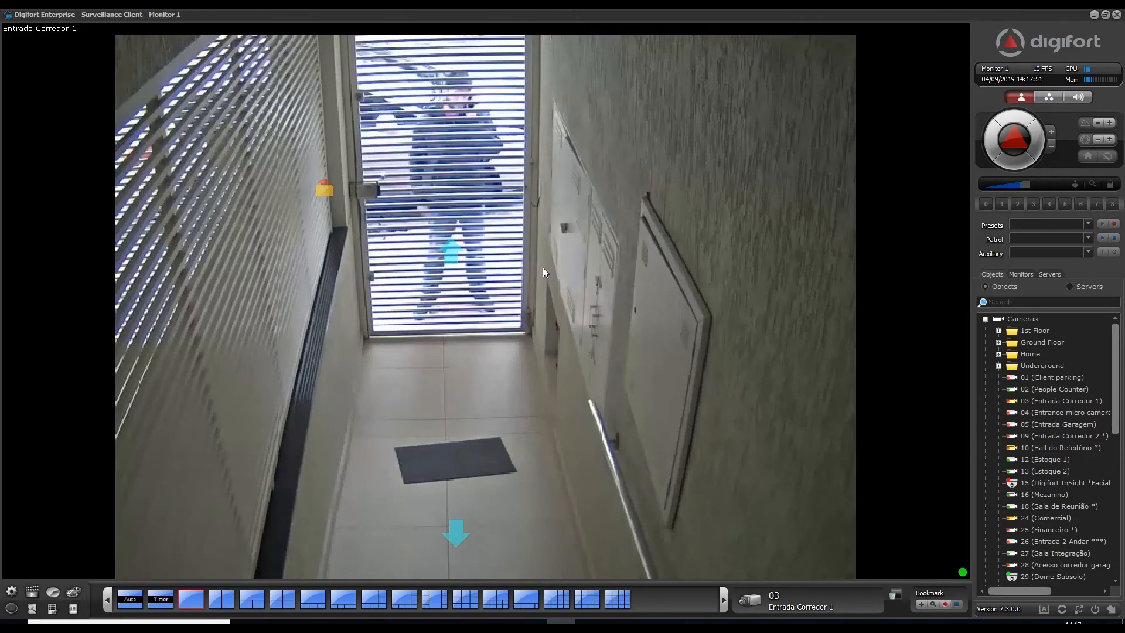